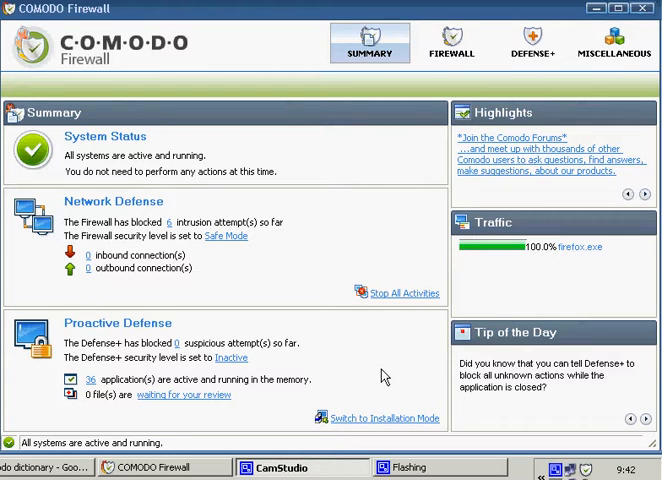
mouse_move(392, 376)
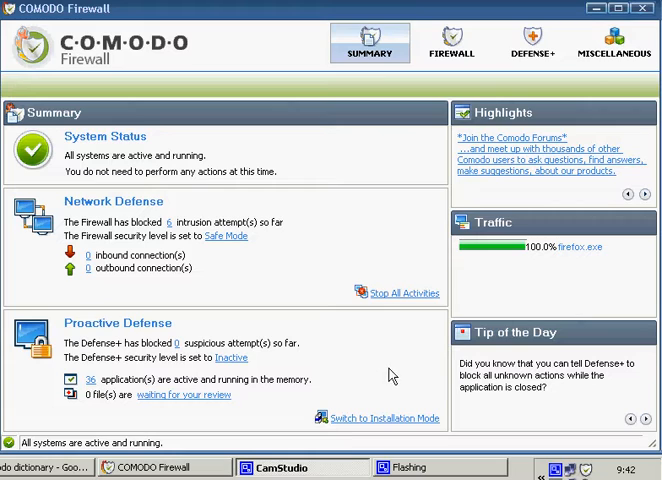
mouse_move(464, 400)
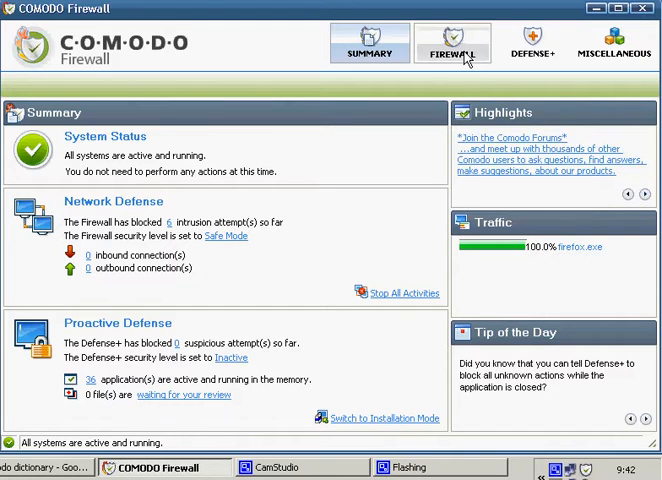
Show the My Port Sets list from the Firewall common tasks.
click(452, 44)
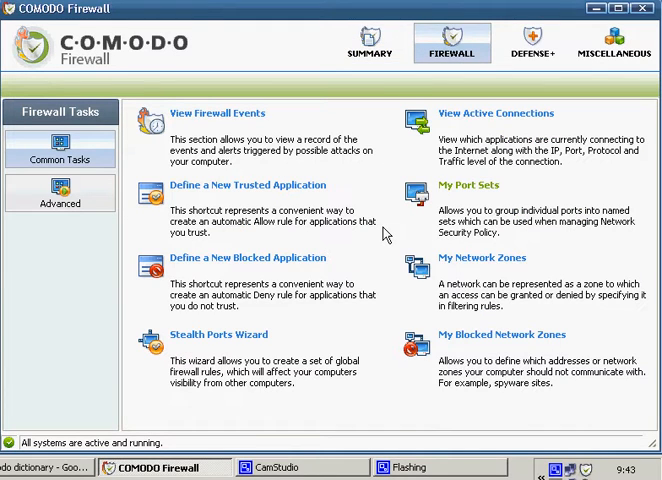
mouse_move(484, 190)
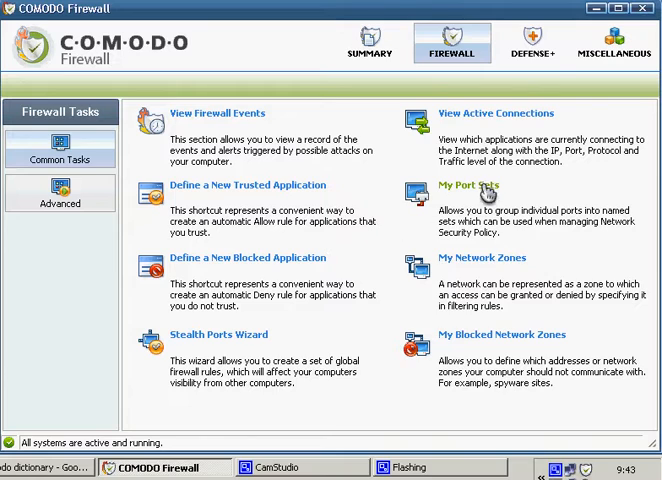
click(464, 184)
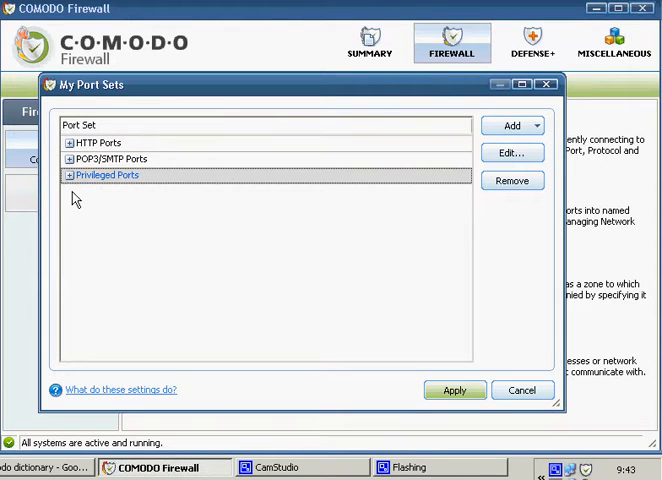
mouse_move(178, 222)
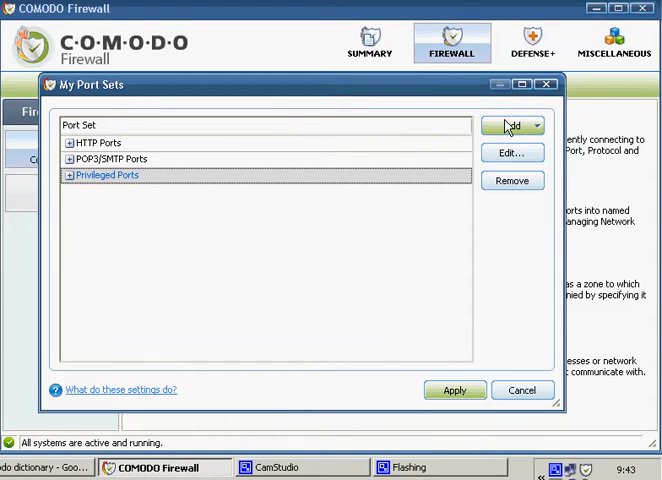
Add a new port set named 'my ports' and confirm the name.
click(512, 124)
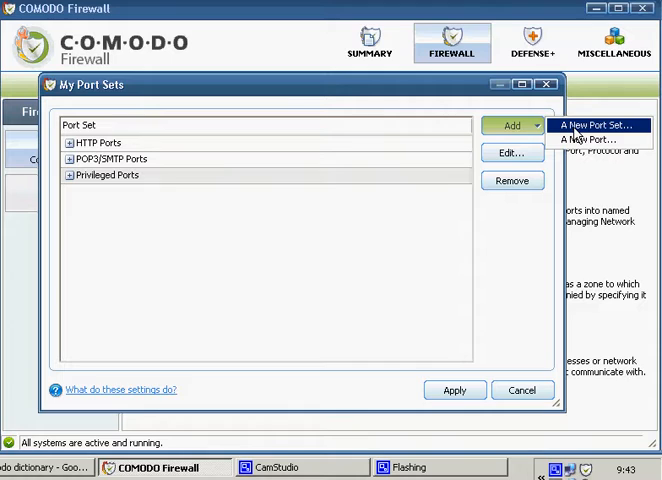
click(596, 124)
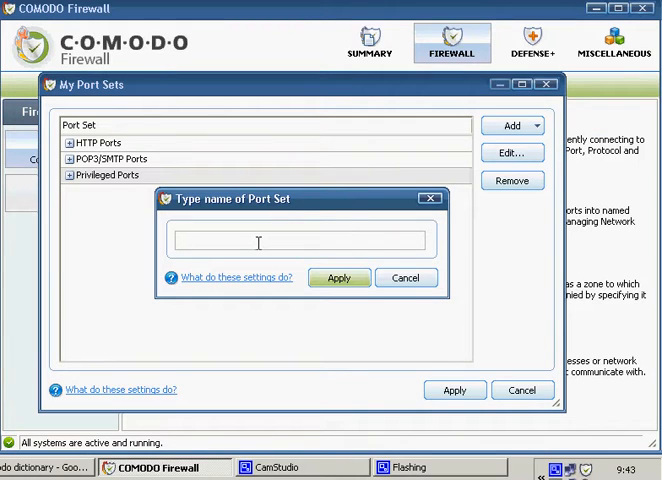
text(m)
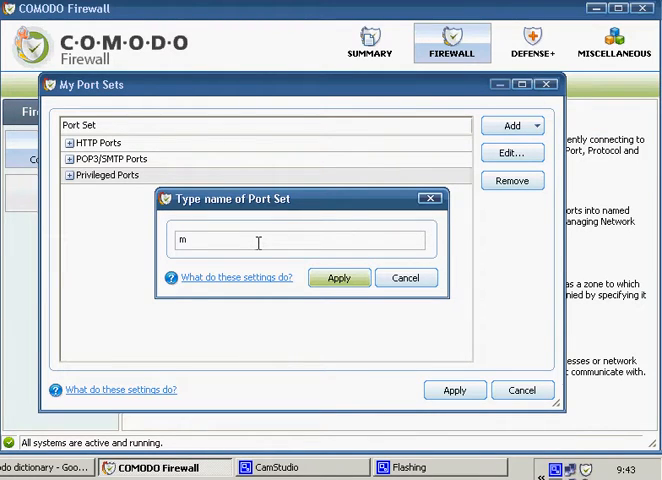
text(y por)
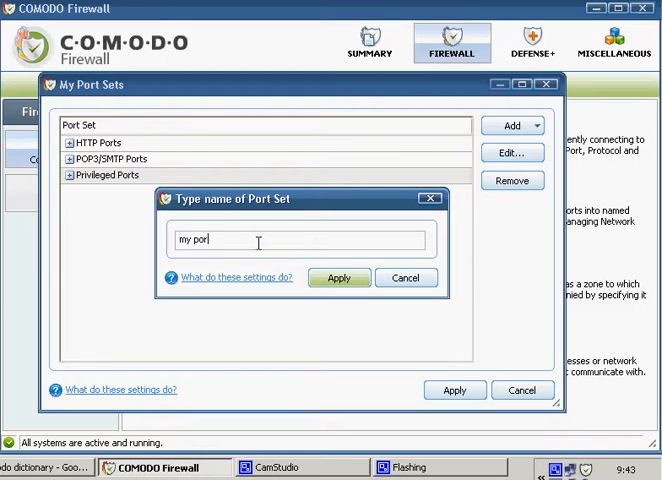
click(338, 278)
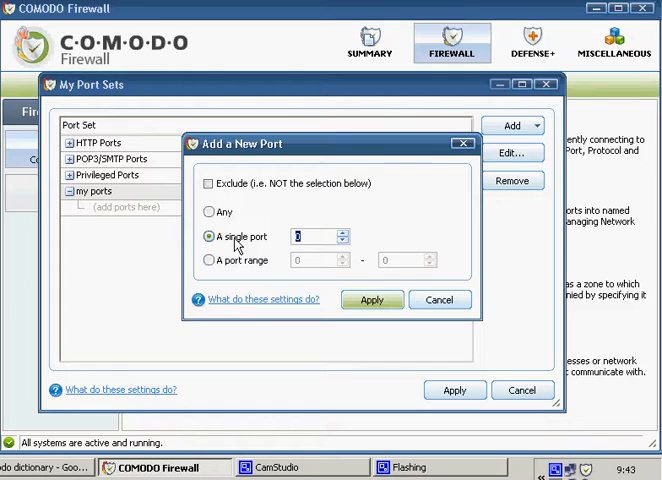
Add single ports 80, 443 and 1935 to 'my ports' and save the port sets.
click(372, 300)
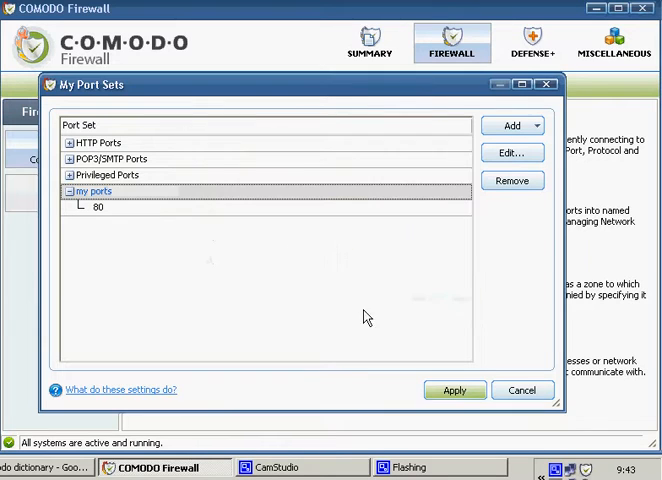
click(510, 124)
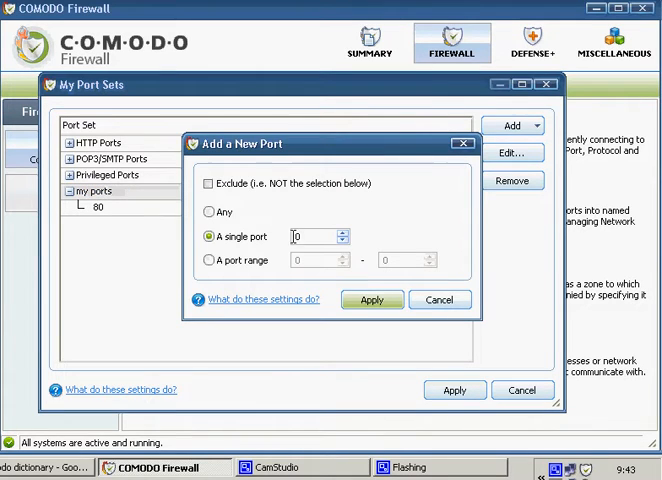
text(443)
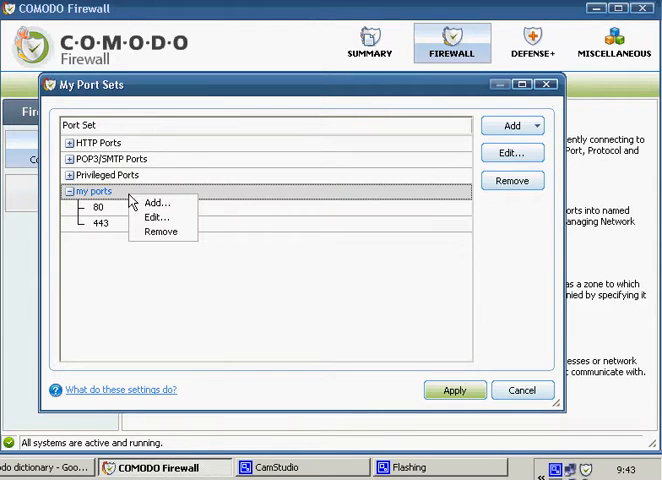
click(156, 204)
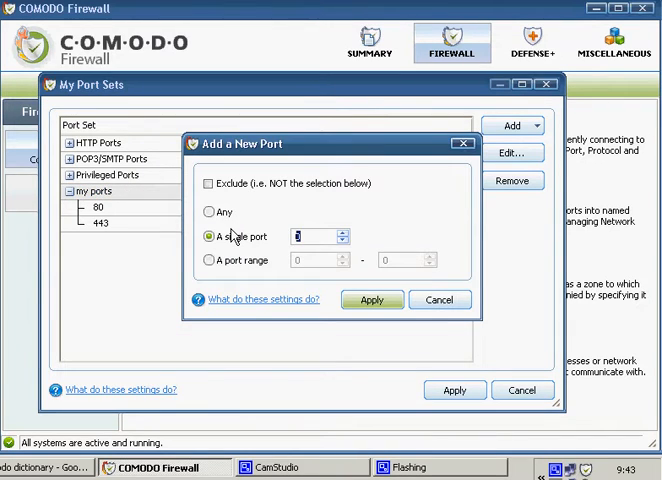
text(1935)
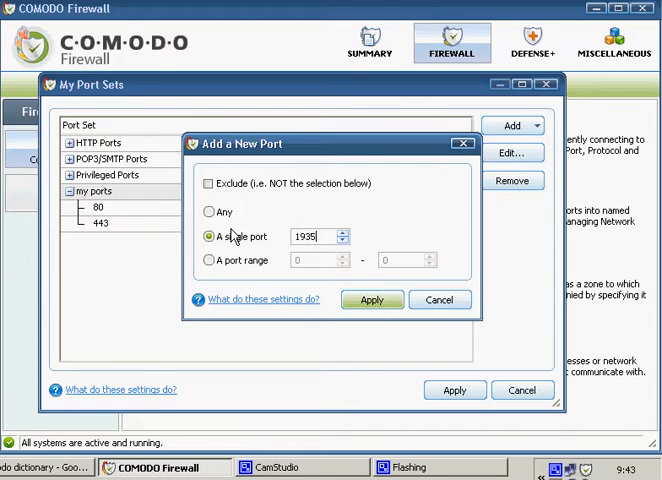
click(372, 300)
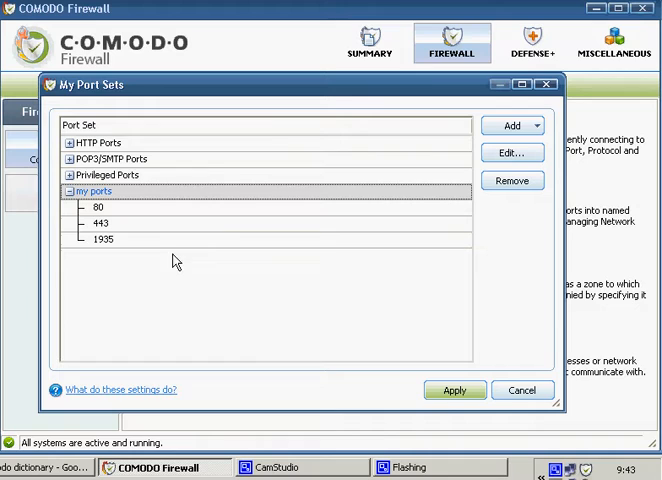
click(522, 390)
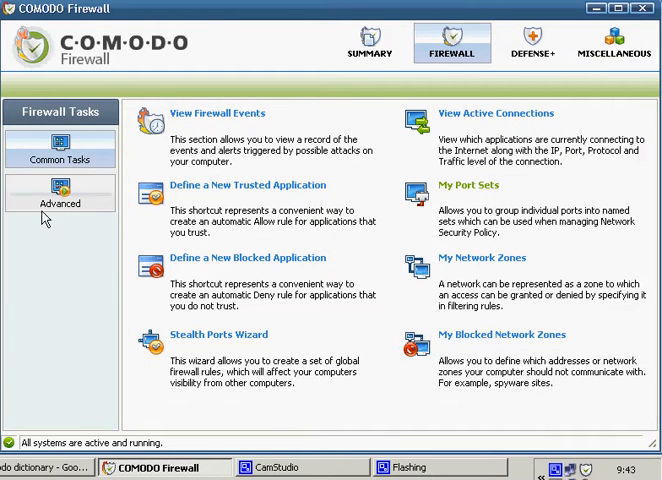
Reach the Global Rules of the Network Security Policy and start a new rule.
click(60, 202)
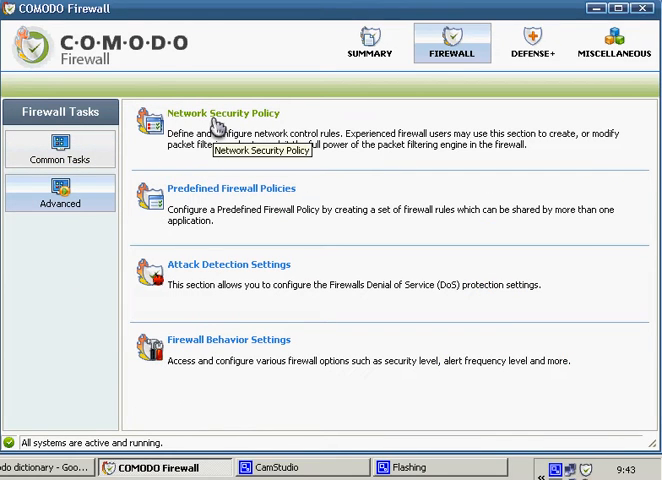
click(224, 112)
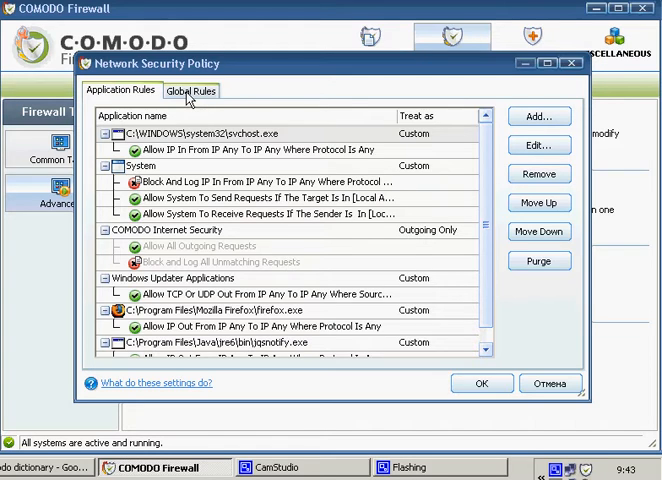
click(190, 90)
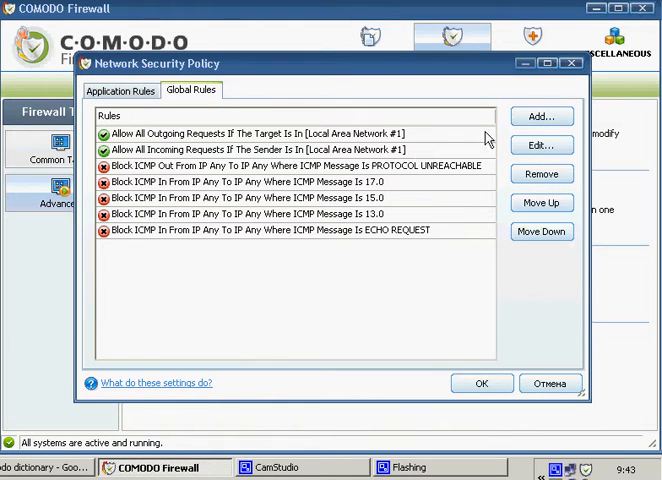
mouse_move(260, 240)
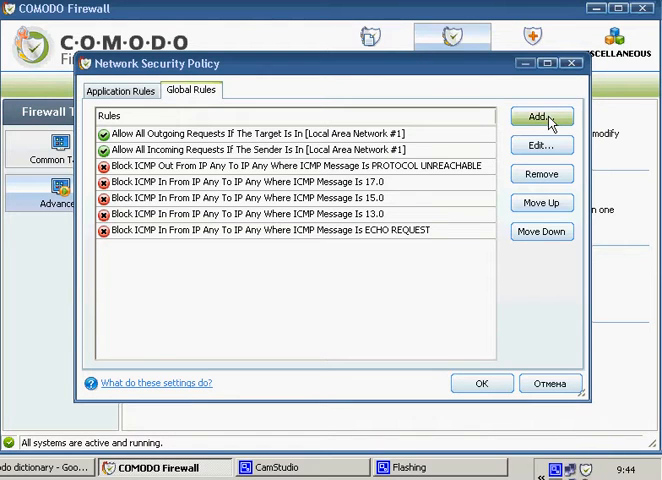
click(540, 116)
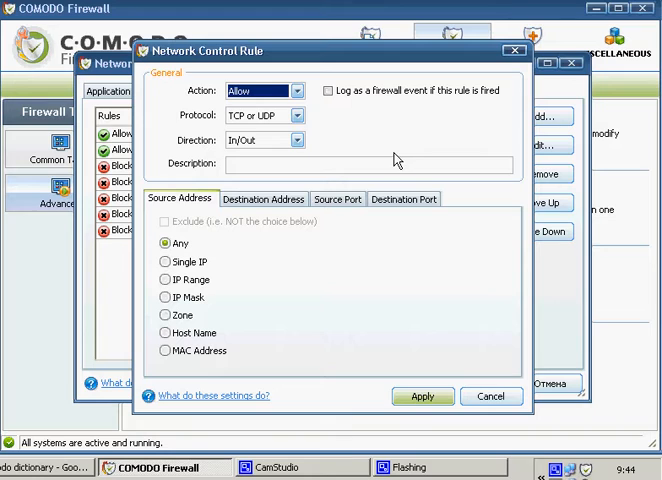
Make the rule Block with destination port set 'my ports' for TCP or UDP traffic.
click(296, 92)
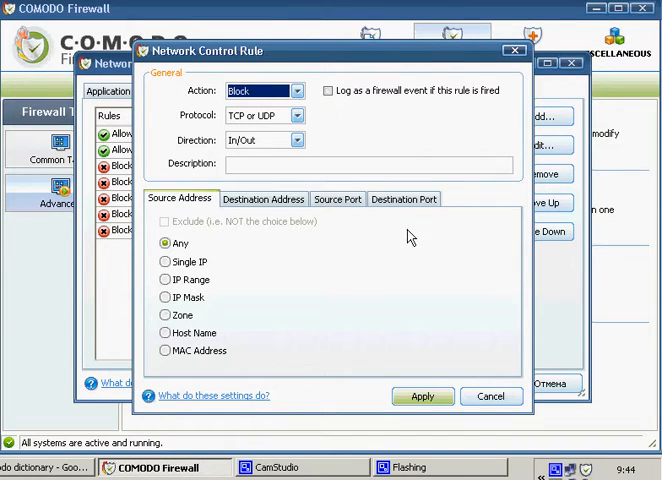
click(404, 198)
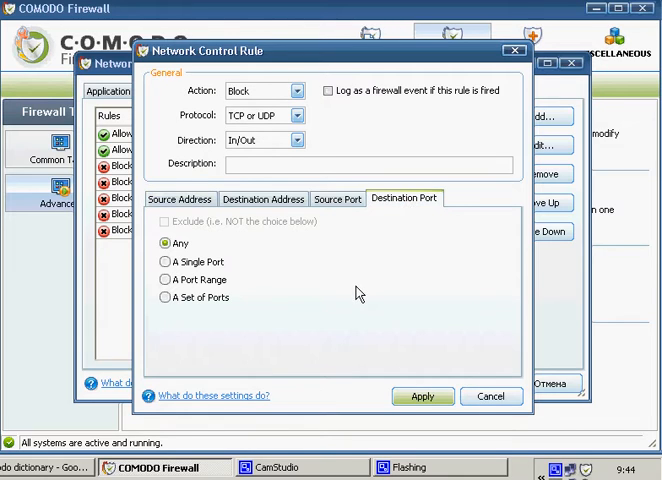
mouse_move(326, 288)
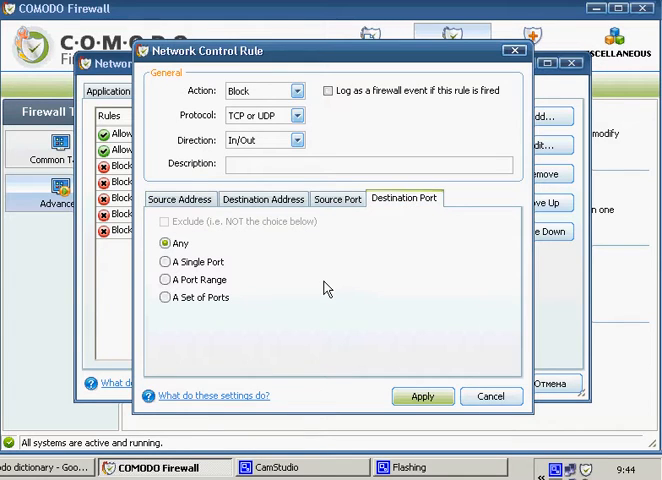
mouse_move(218, 318)
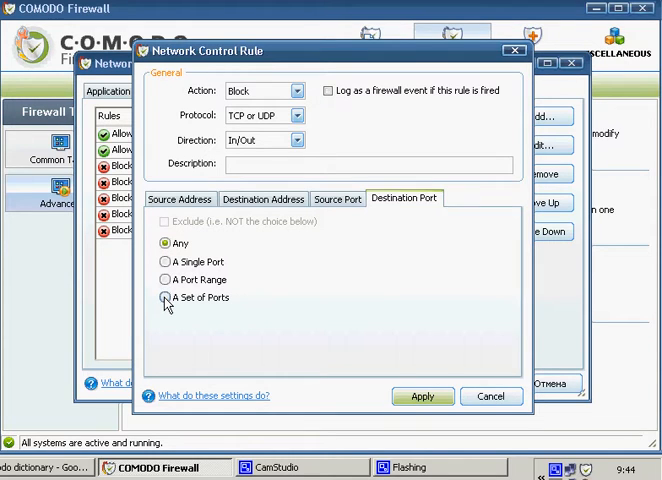
click(168, 296)
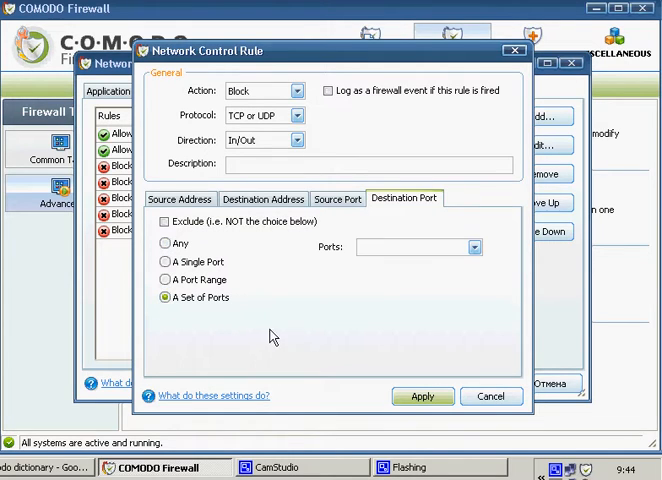
click(472, 246)
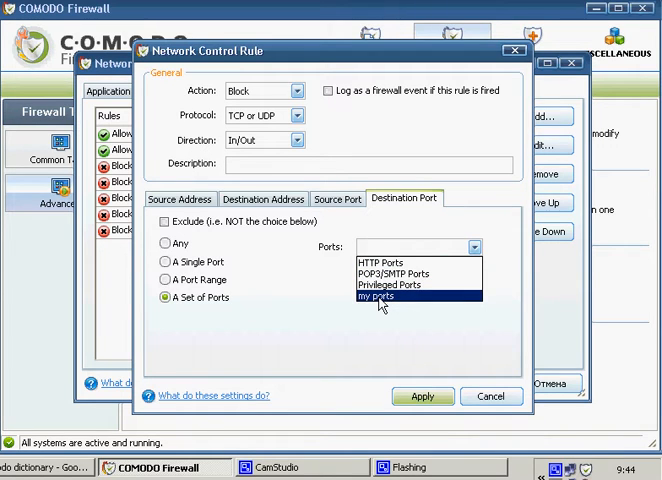
click(378, 296)
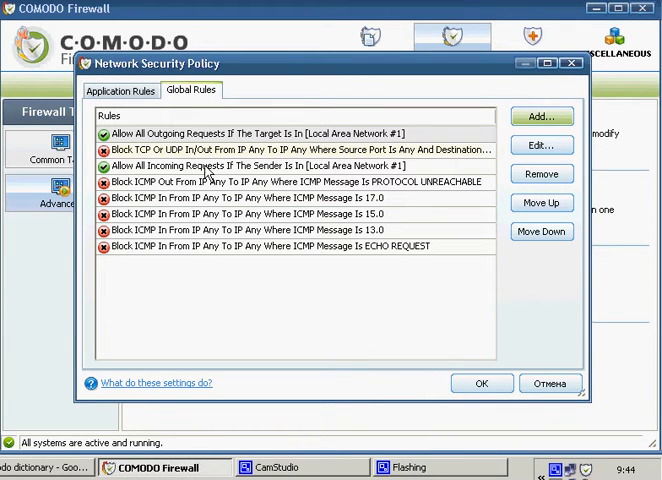
Move the new 'my ports' block rule to the top of the global rules.
click(290, 150)
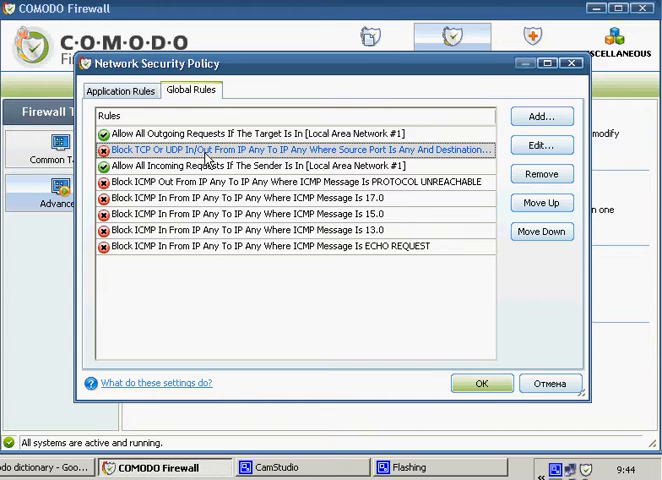
click(542, 204)
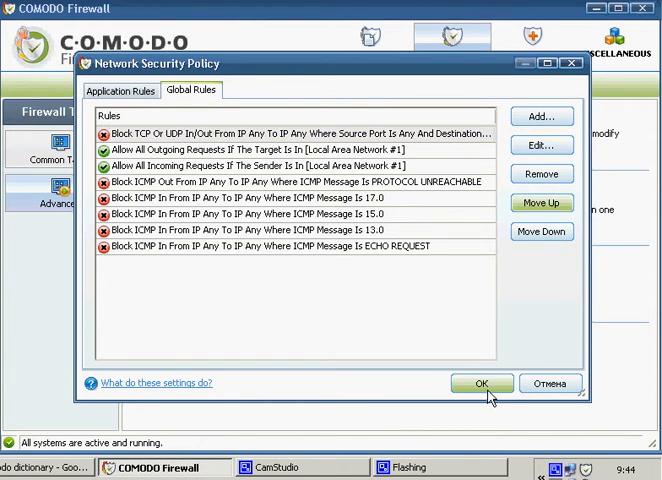
mouse_move(230, 356)
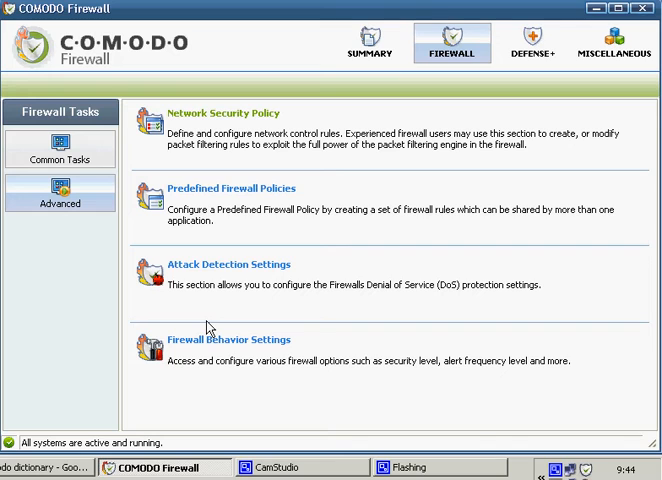
mouse_move(240, 126)
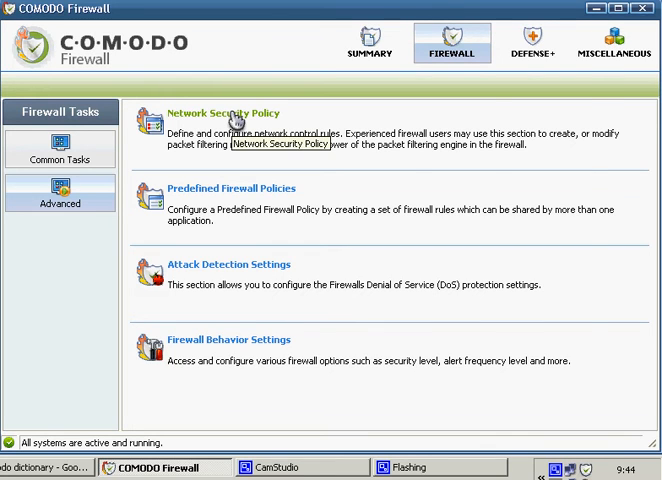
Remove the 'Block TCP Or UDP' my-ports rule and save the policy.
click(224, 112)
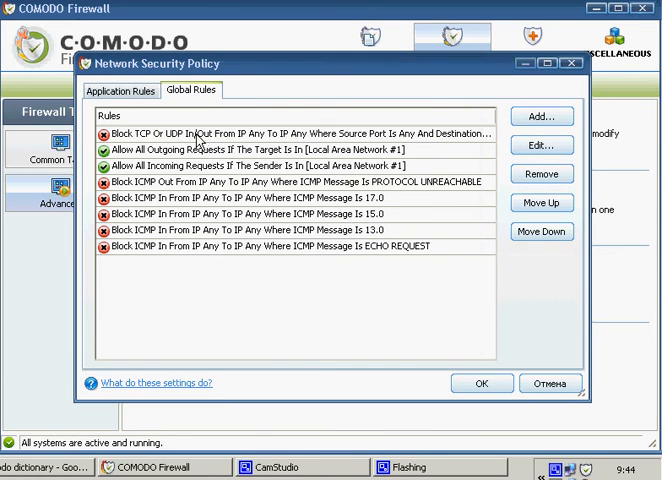
click(542, 232)
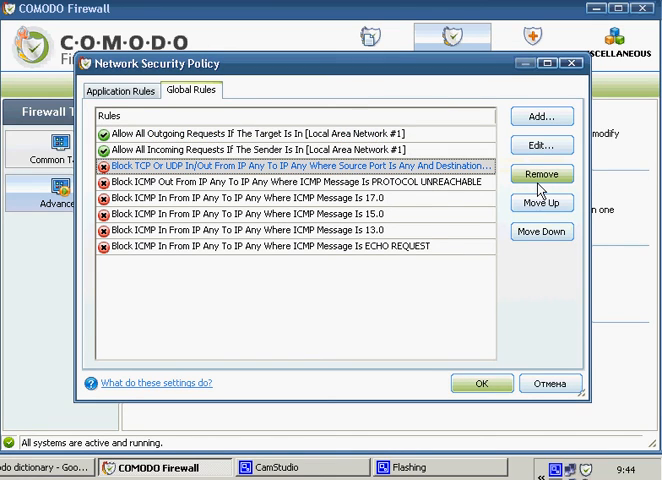
click(542, 174)
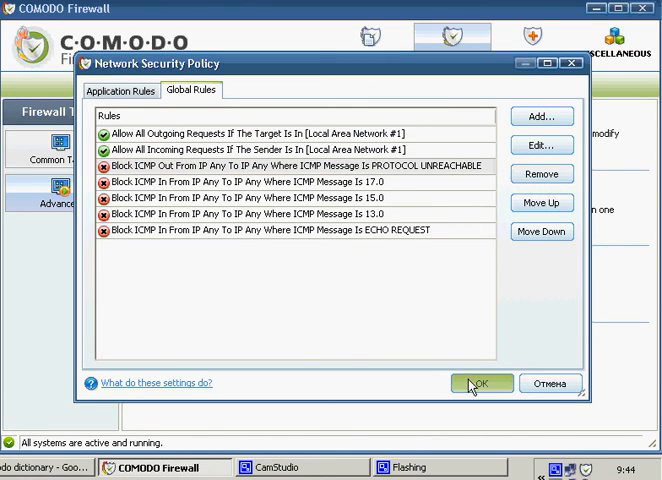
click(480, 384)
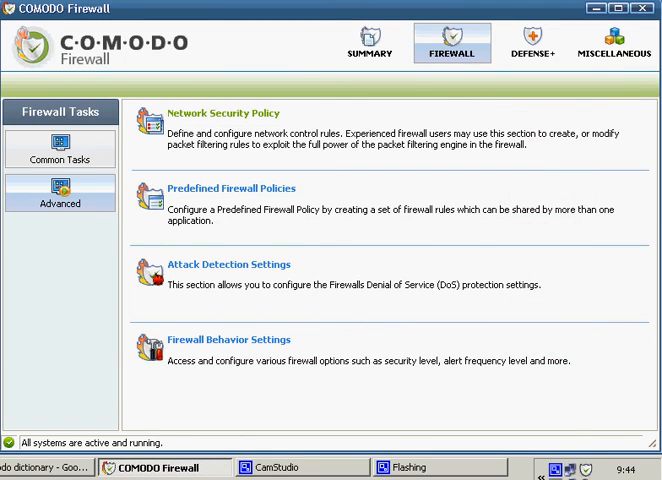